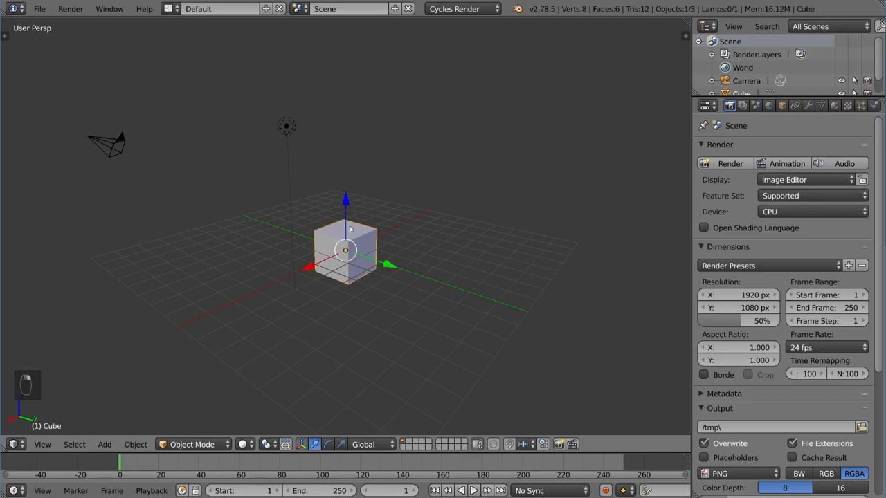
mouse_move(462, 230)
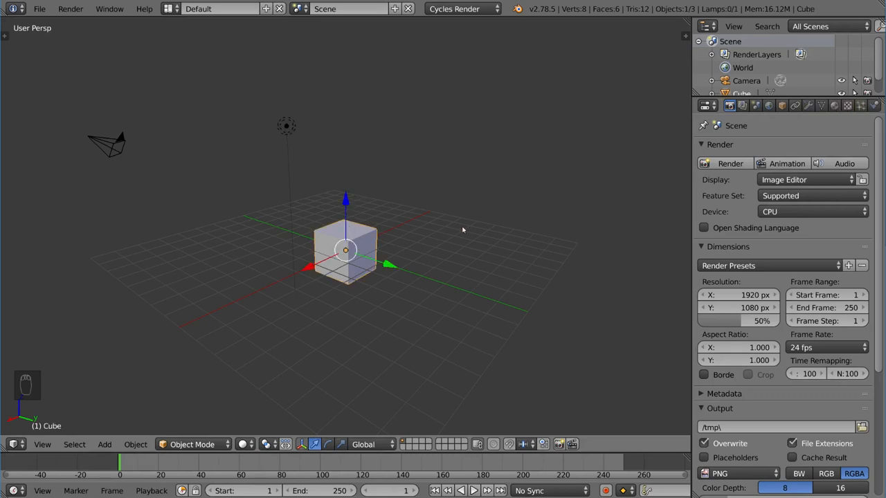
Change the cube's material Surface from Diffuse to an Emission shader.
left_click(833, 105)
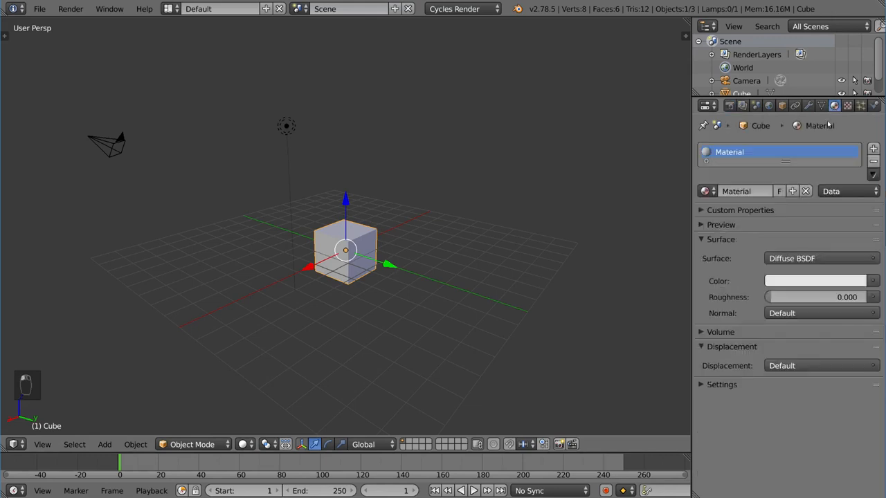
left_click(820, 259)
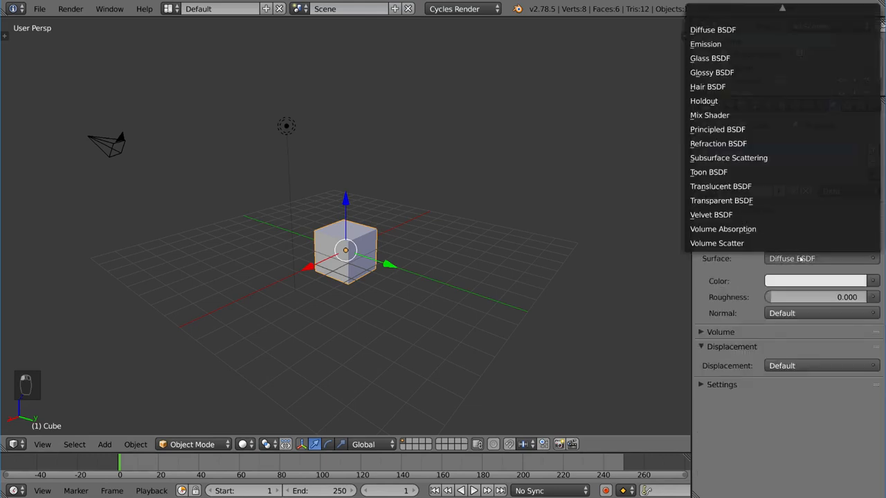
left_click(706, 42)
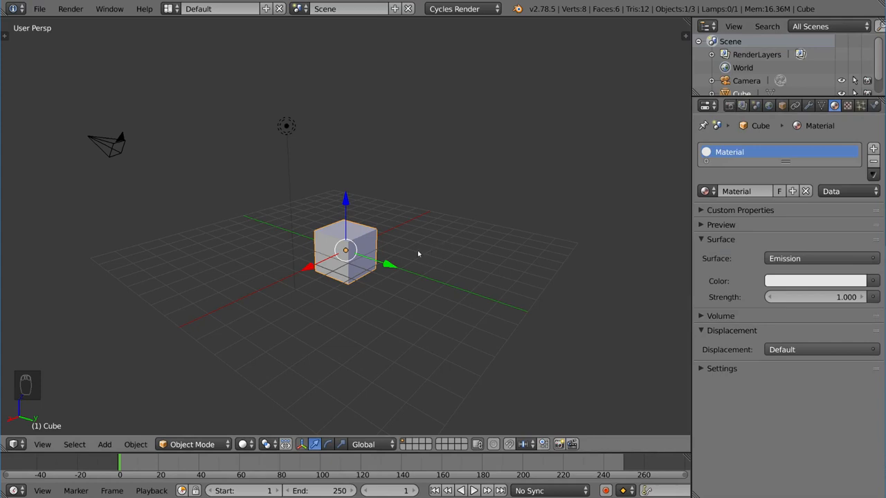
Add a plane, scale it up and position it under the cube as a floor.
key("shift+a")
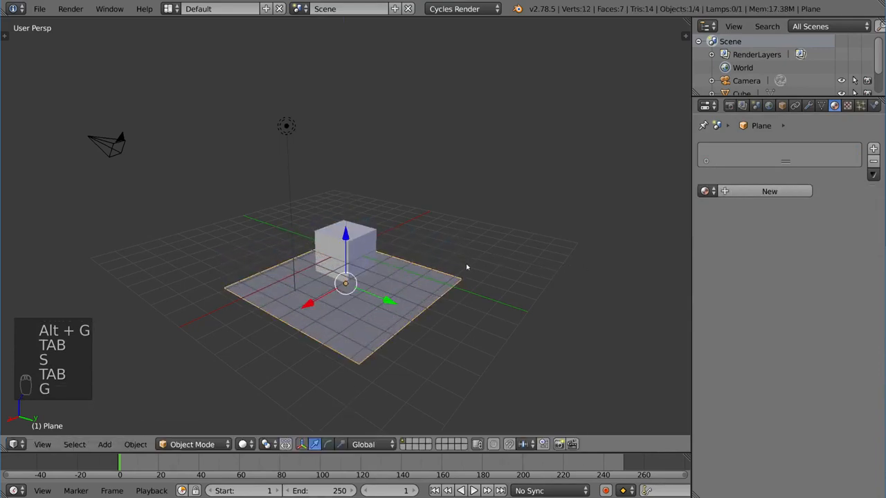
key("shift+z")
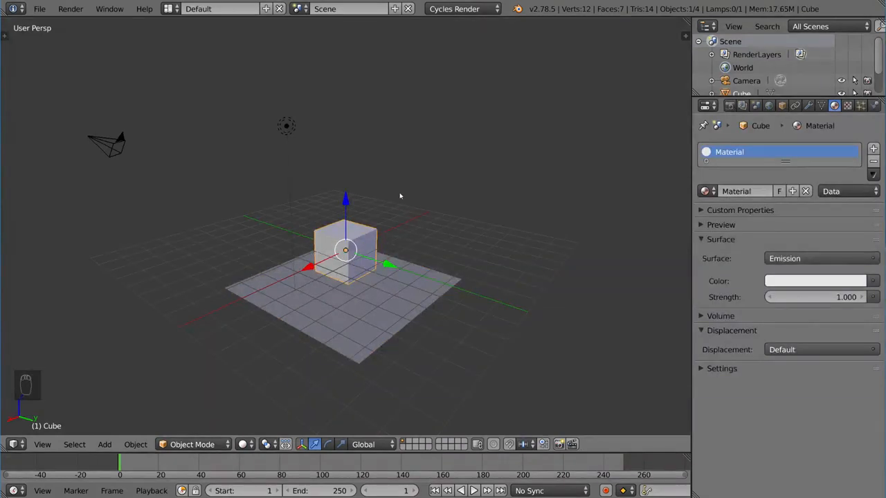
mouse_move(384, 193)
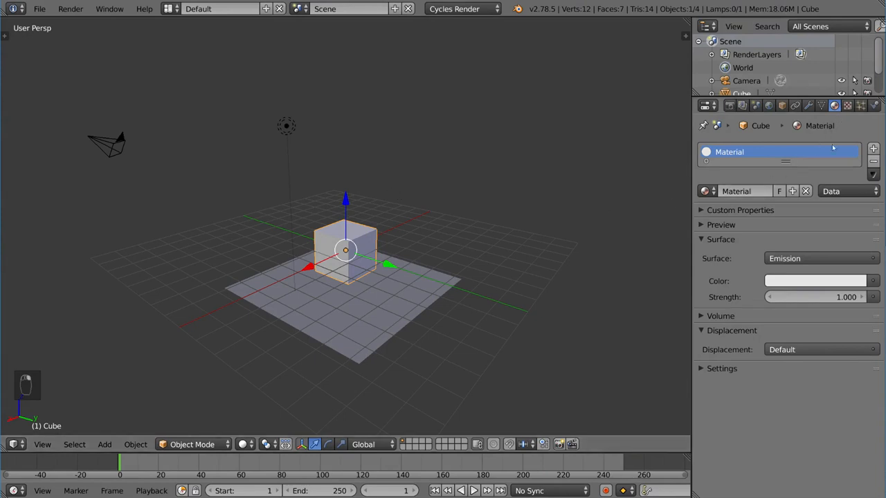
Set the cube's Surface back to Diffuse BSDF and select the point lamp.
left_click(821, 259)
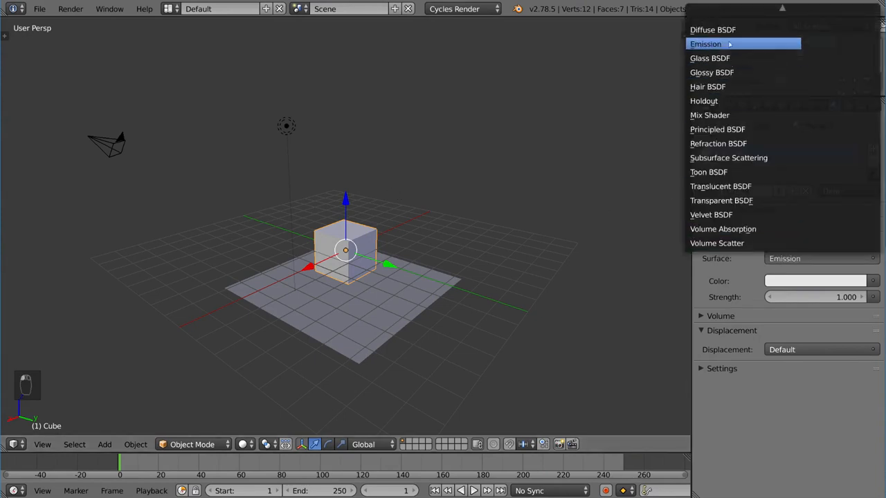
left_click(713, 29)
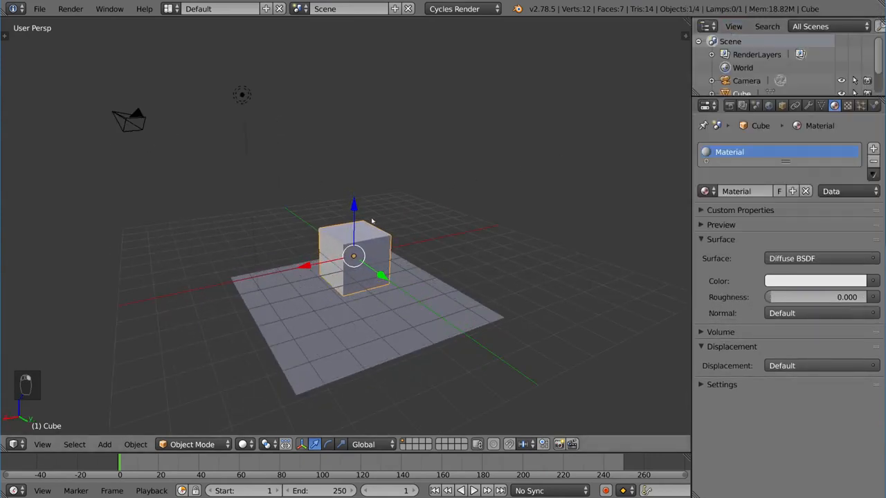
left_click(242, 94)
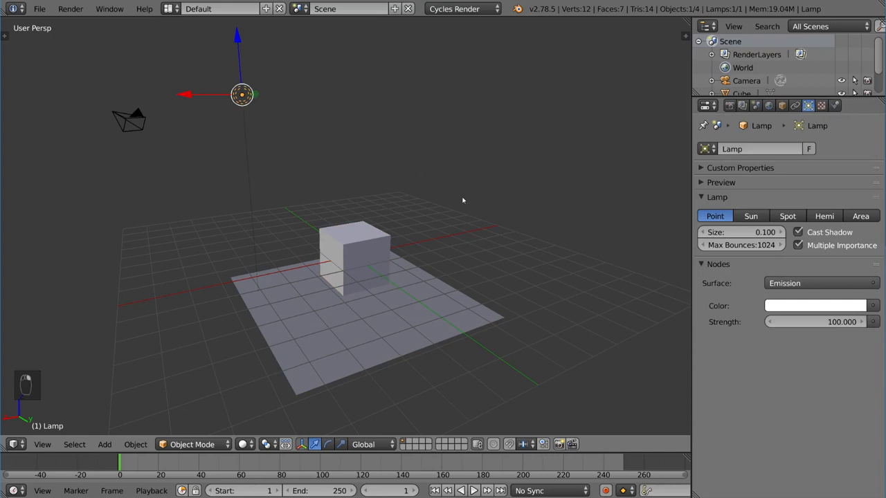
Move the point lamp to a new position while checking the Cycles rendered preview.
key("shift+z")
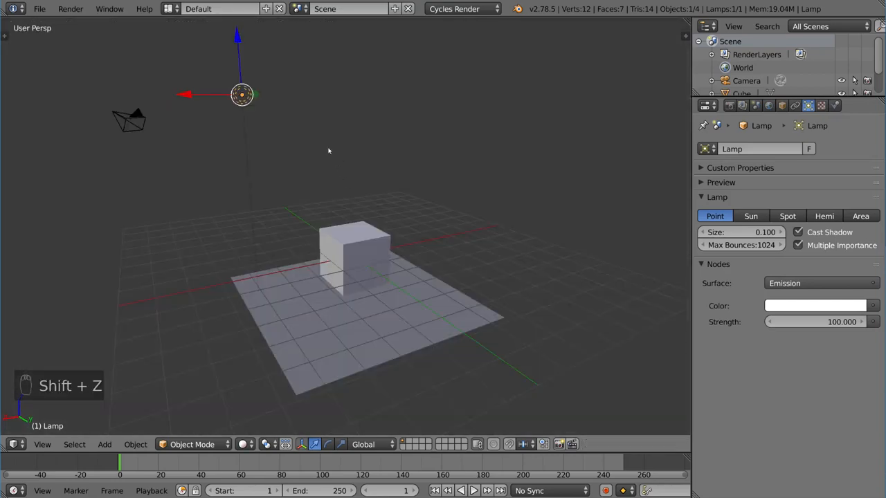
key("shift+z")
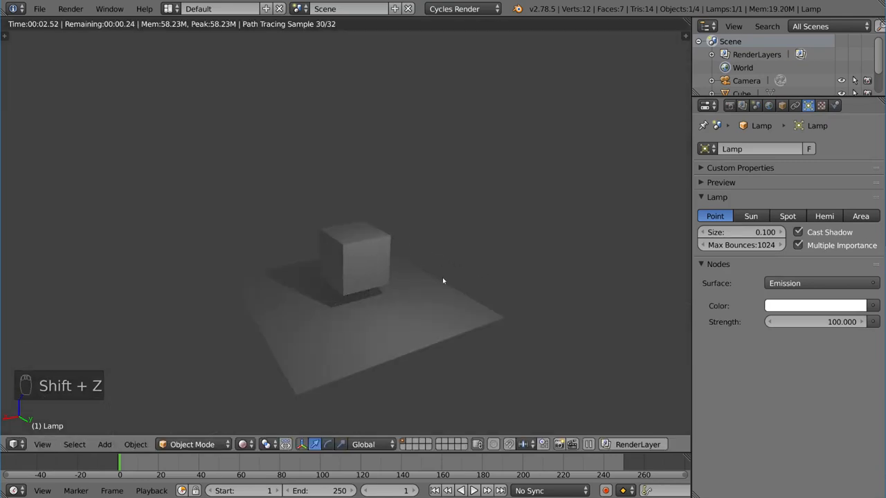
key("g")
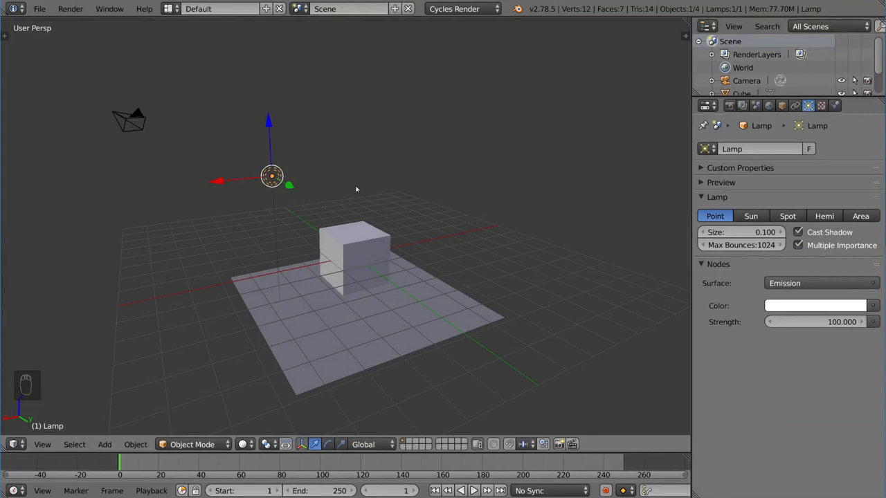
key("shift+z")
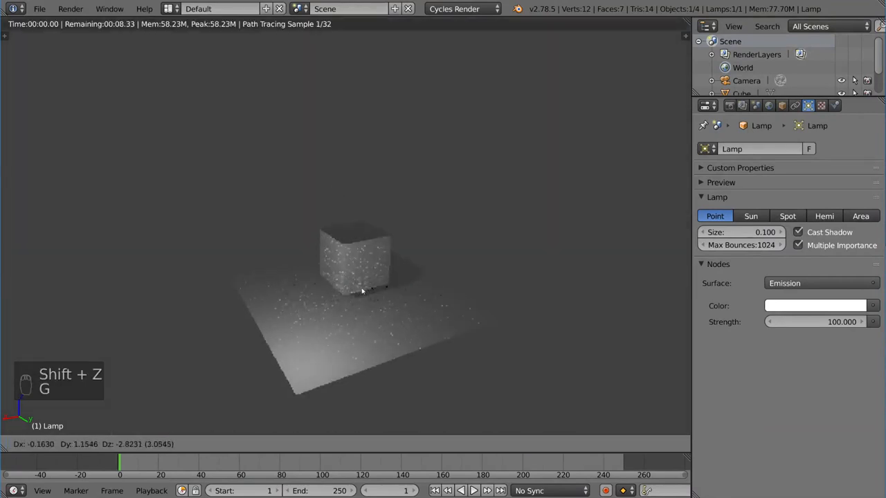
key("shift+z")
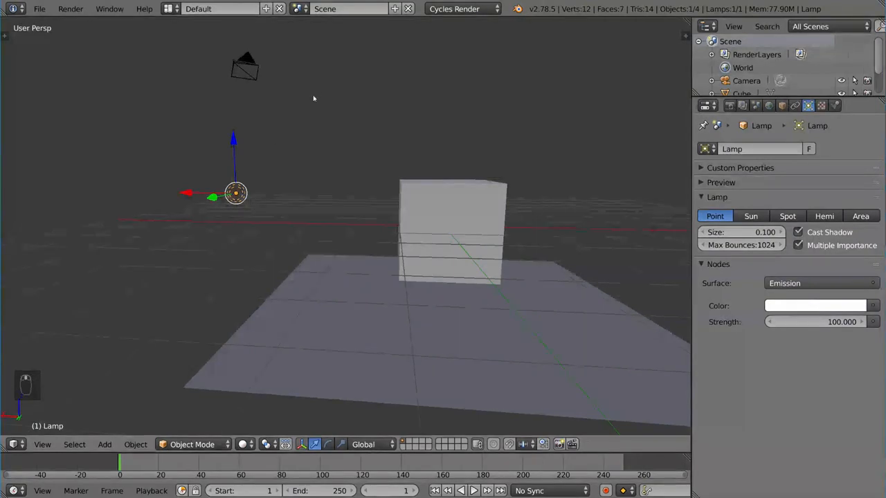
mouse_move(373, 271)
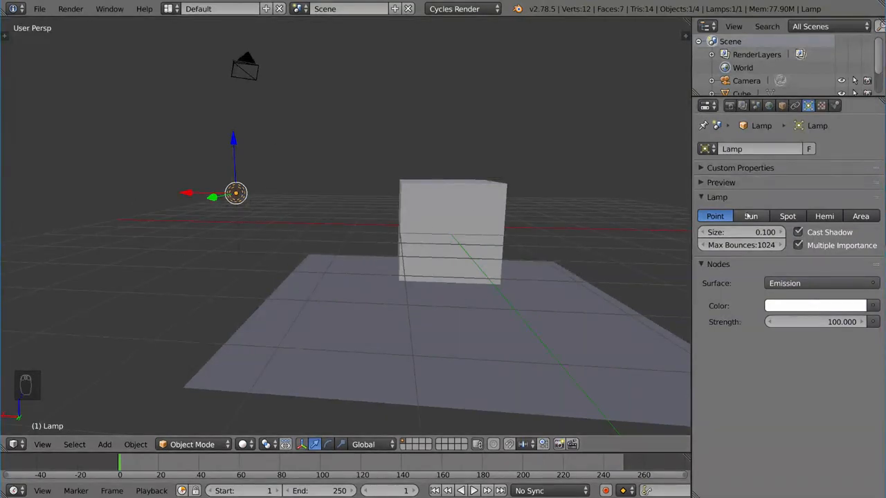
Change the lamp to a Sun lamp and preview its lighting in Cycles.
left_click(750, 216)
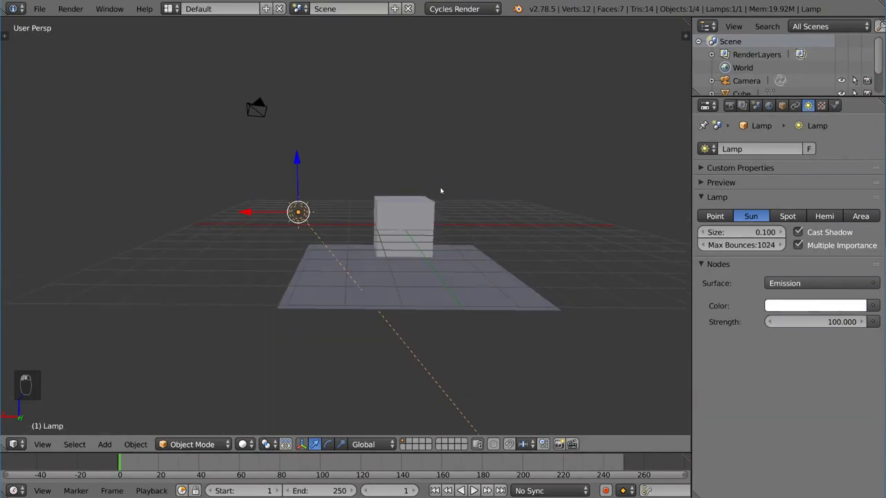
mouse_move(434, 189)
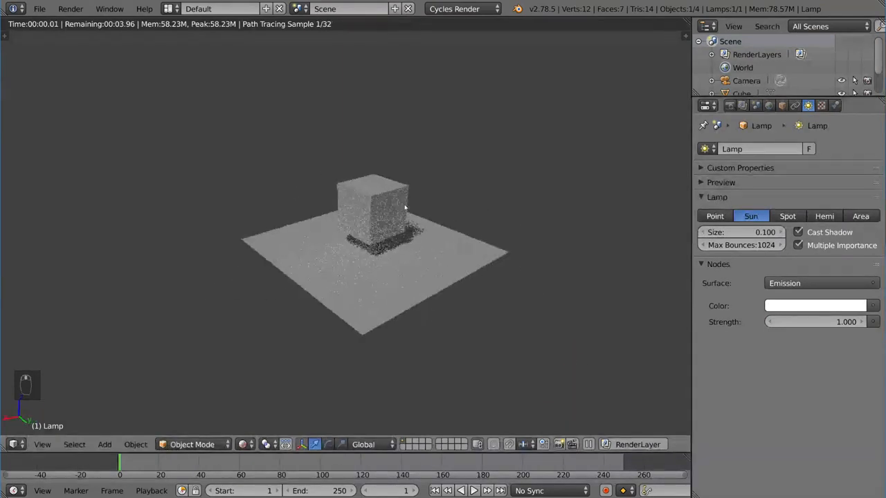
key("shift+z")
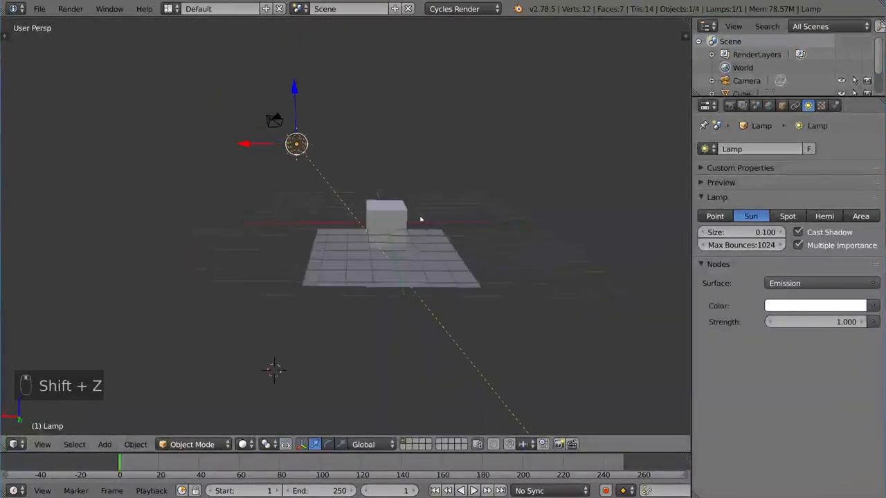
key("shift+z")
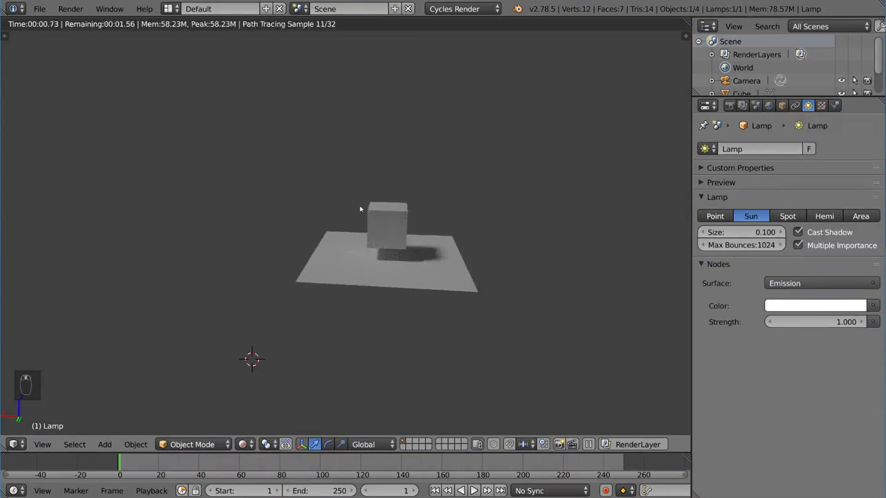
key("shift+z")
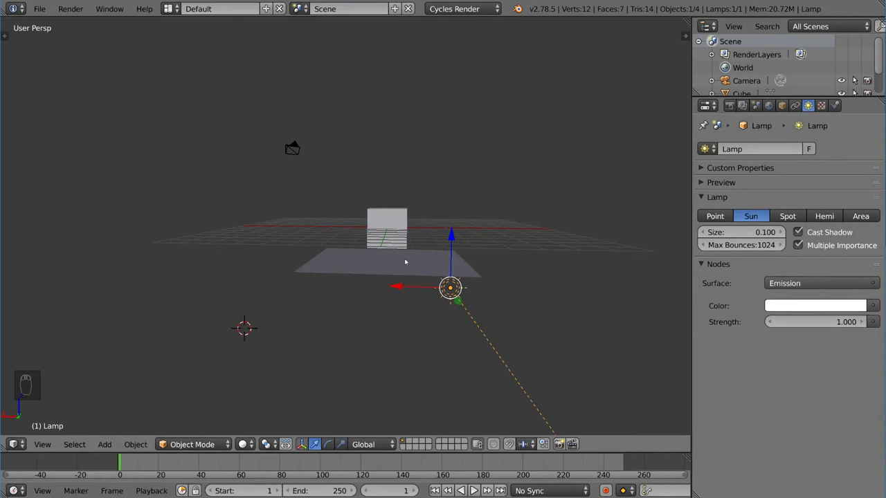
key("shift+z")
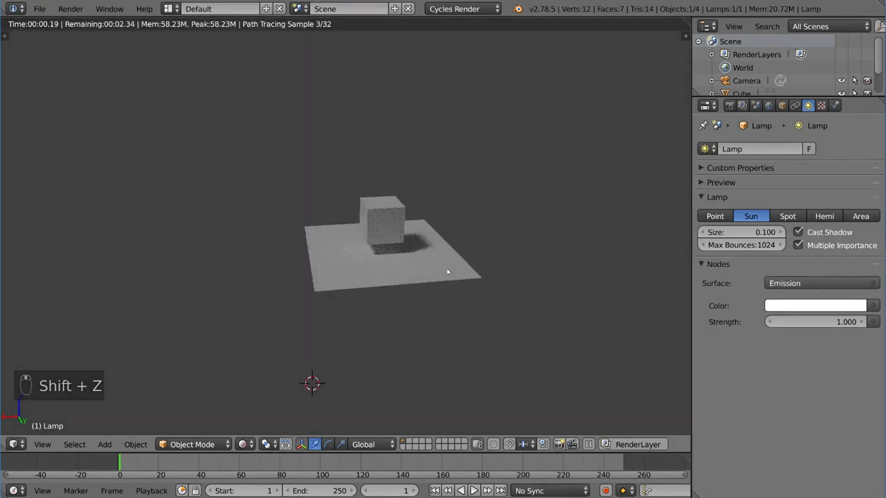
mouse_move(468, 258)
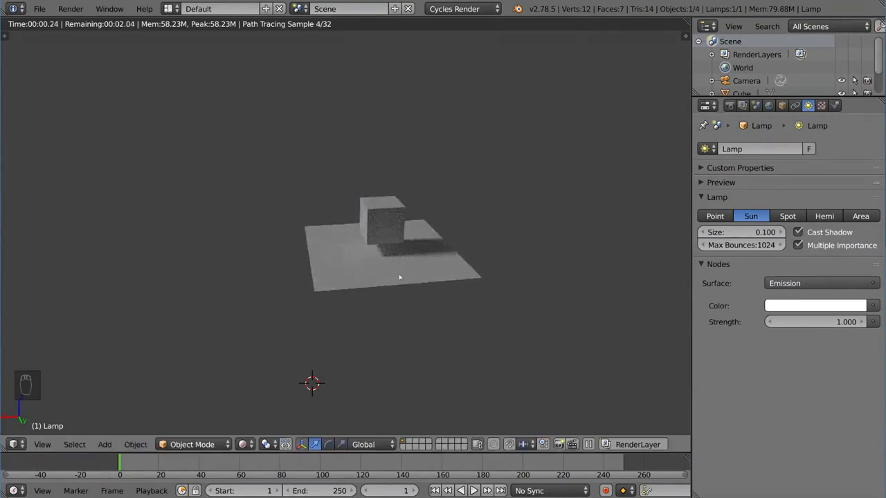
Move the sun lamp up above the cube and plane, checking its shadows in the preview.
key("shift+z")
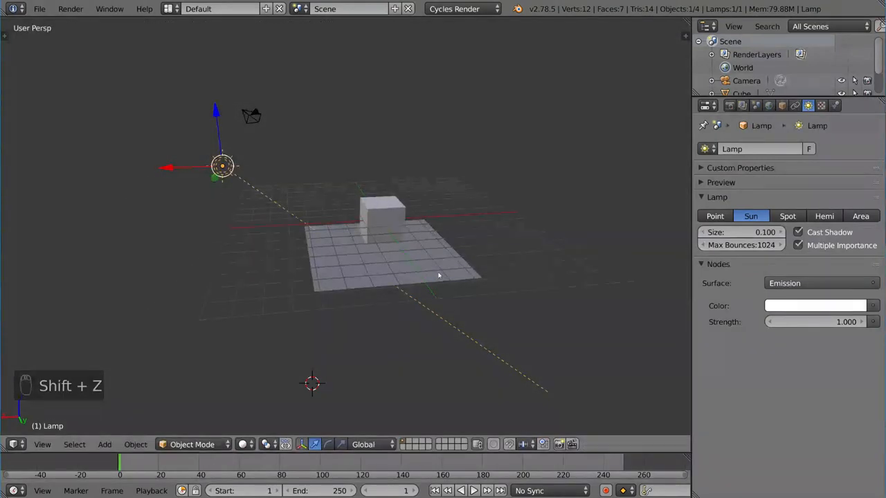
key("shift+z")
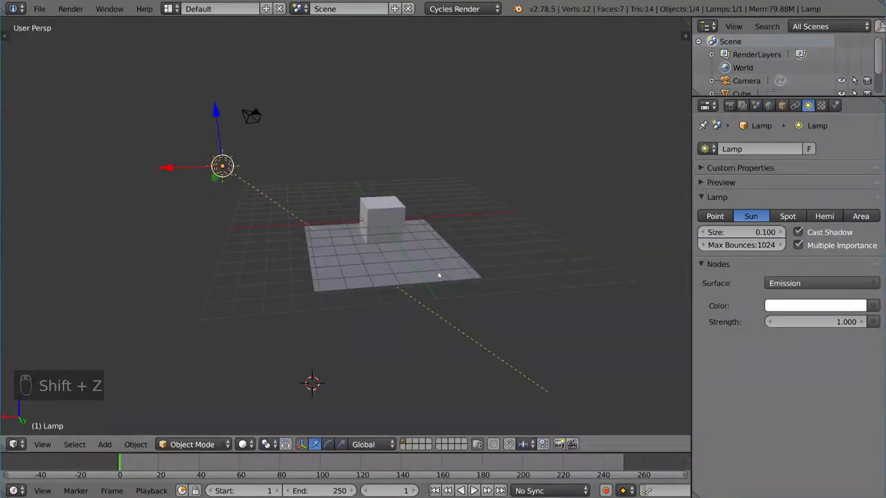
key("shift+z")
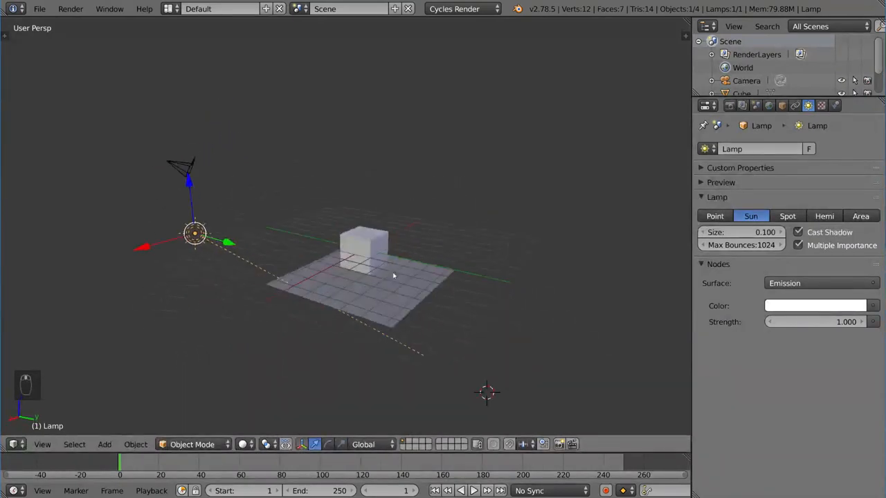
key("g")
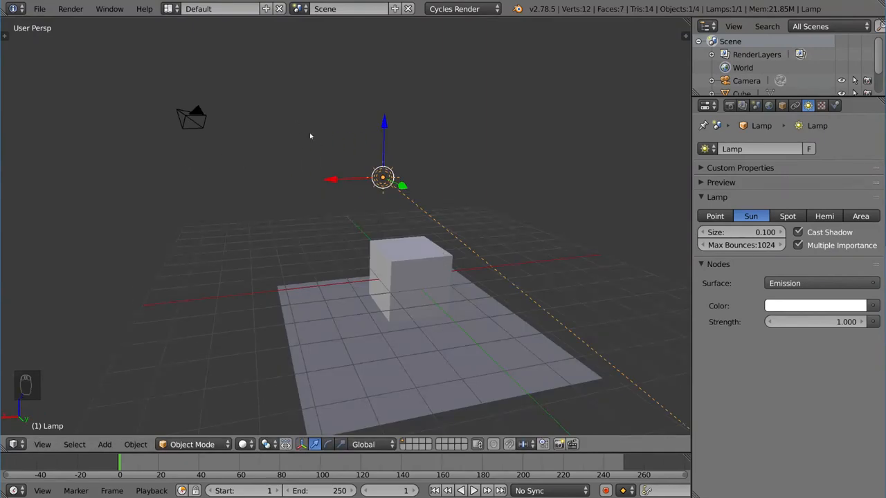
mouse_move(459, 287)
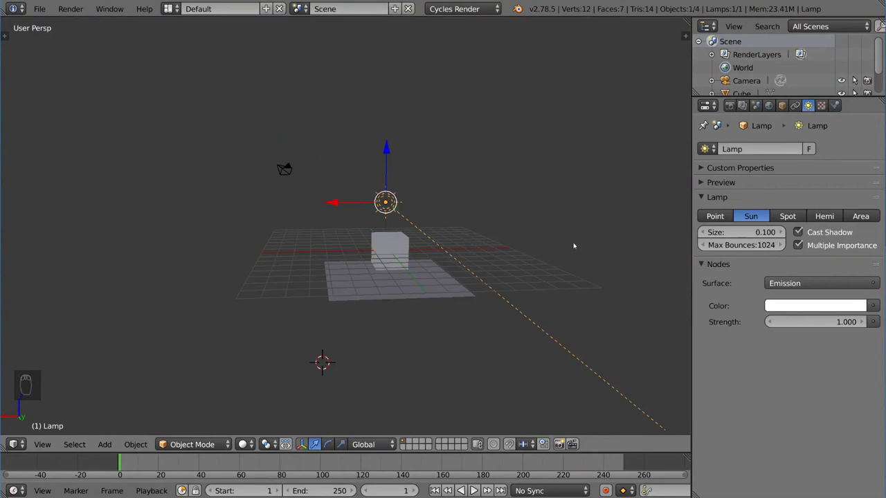
Make the lamp a Spot of strength 100 and rotate it to aim down at the cube.
left_click(788, 216)
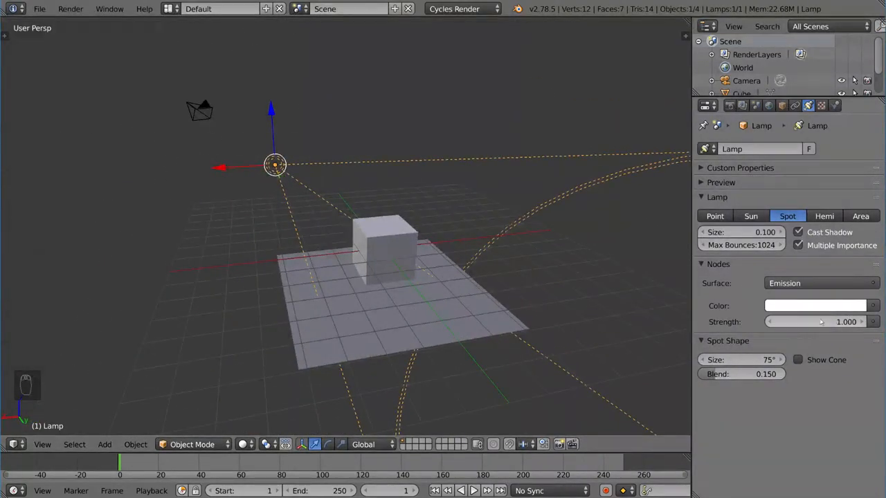
key("shift+z")
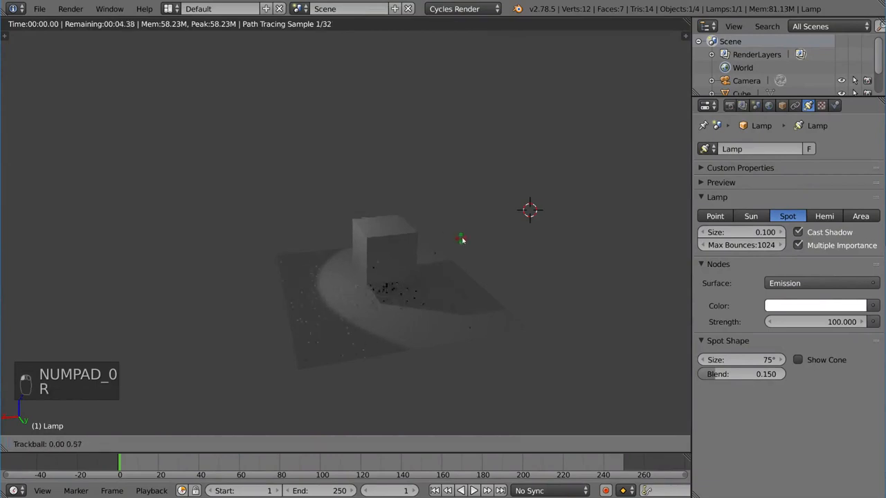
left_click_drag(462, 241, 432, 222)
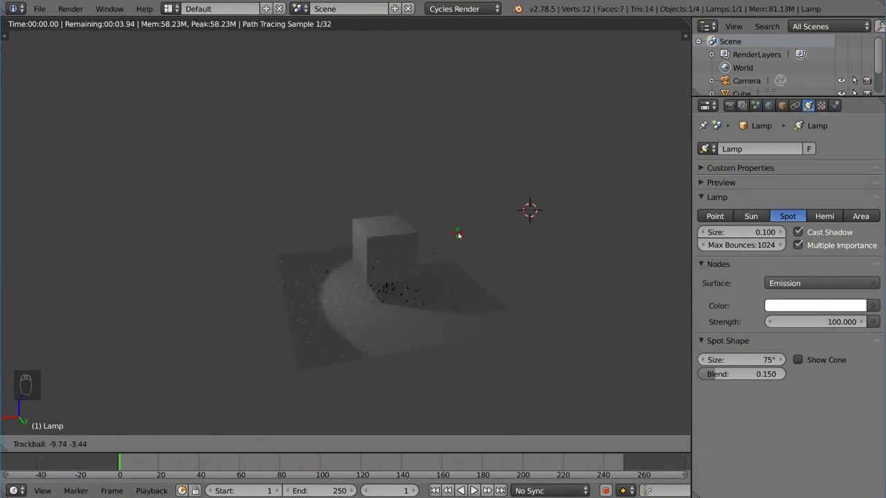
key("shift+z")
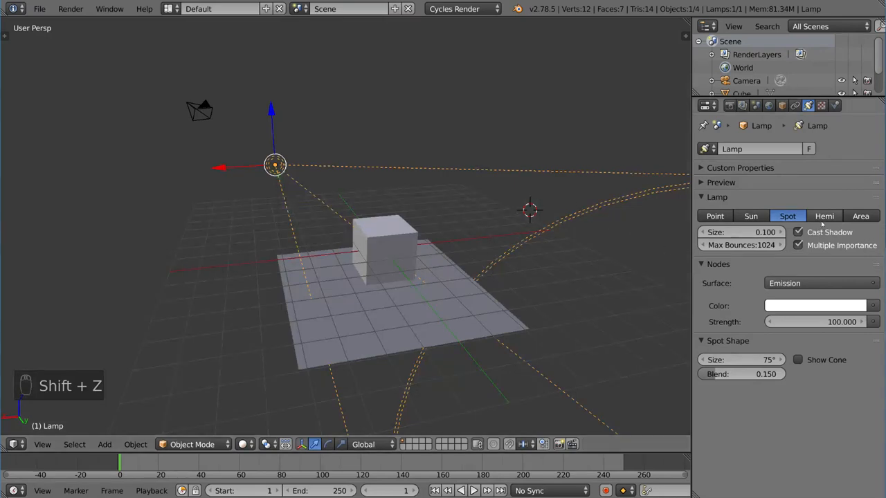
Try the lamp as a Hemi light in the Cycles preview, then switch it to an Area lamp.
left_click(825, 216)
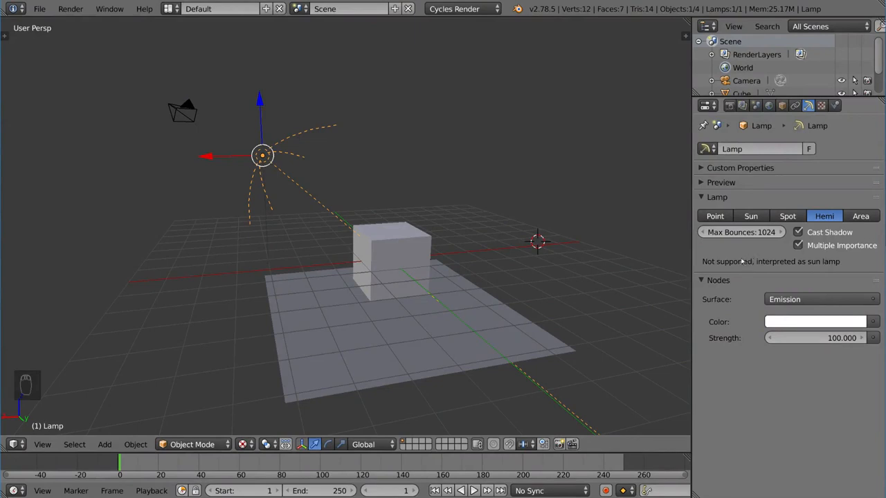
mouse_move(762, 270)
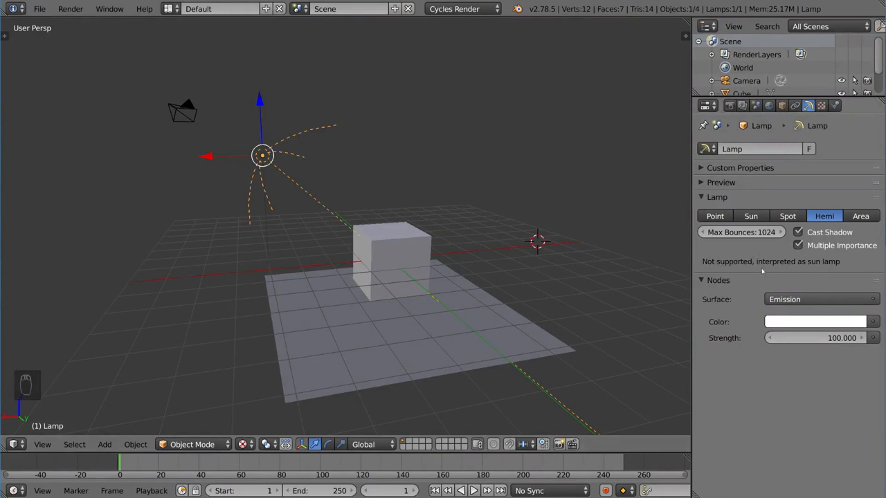
key("shift+z")
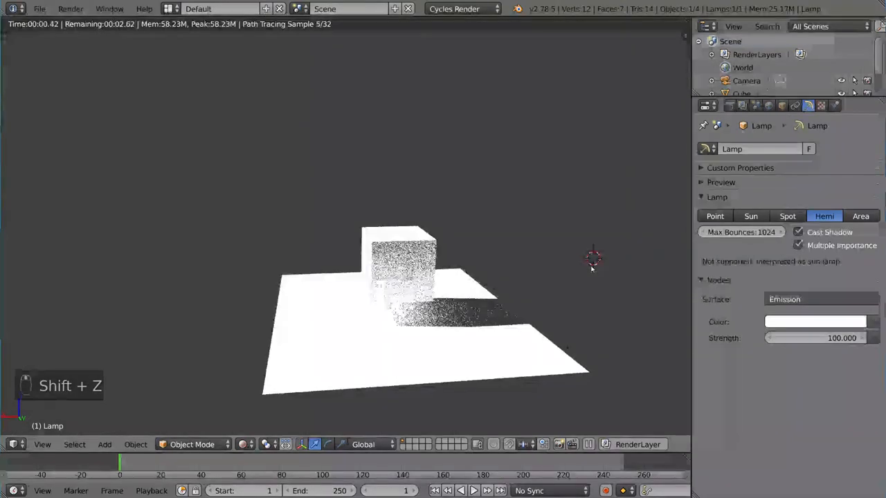
left_click(861, 216)
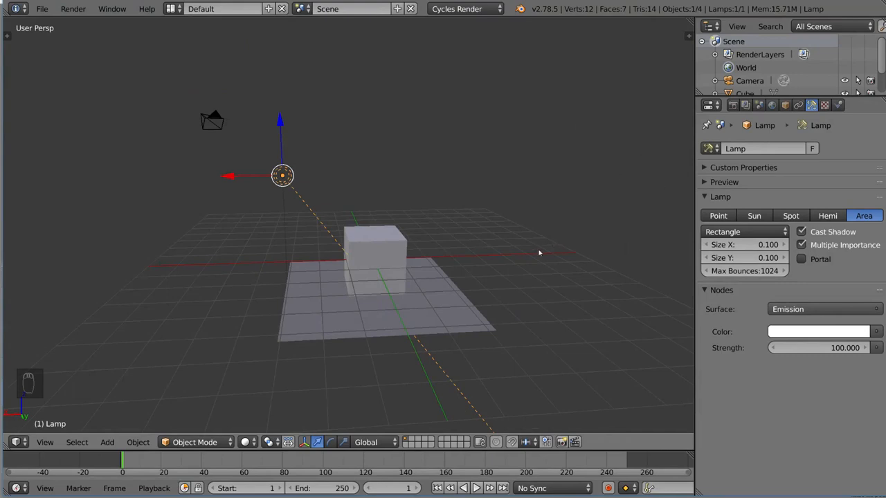
Position the lamp in front of the cube, briefly as a Spot, then back to Area.
key("shift+z")
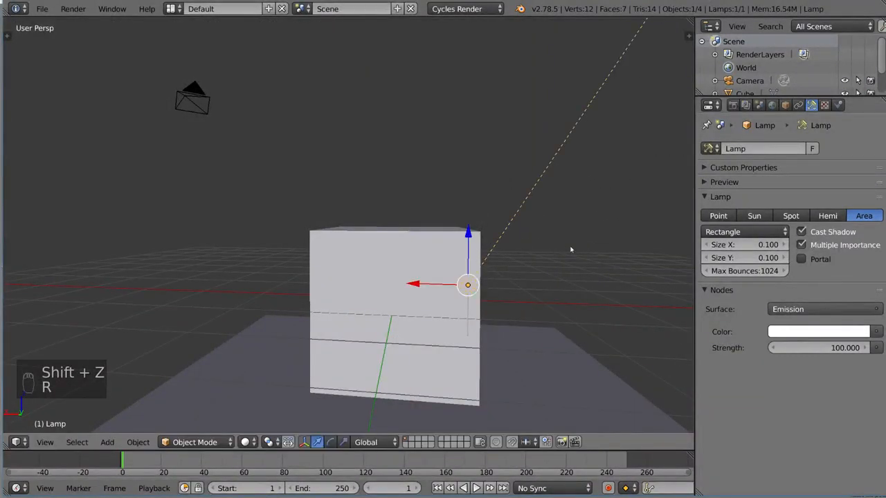
left_click(790, 216)
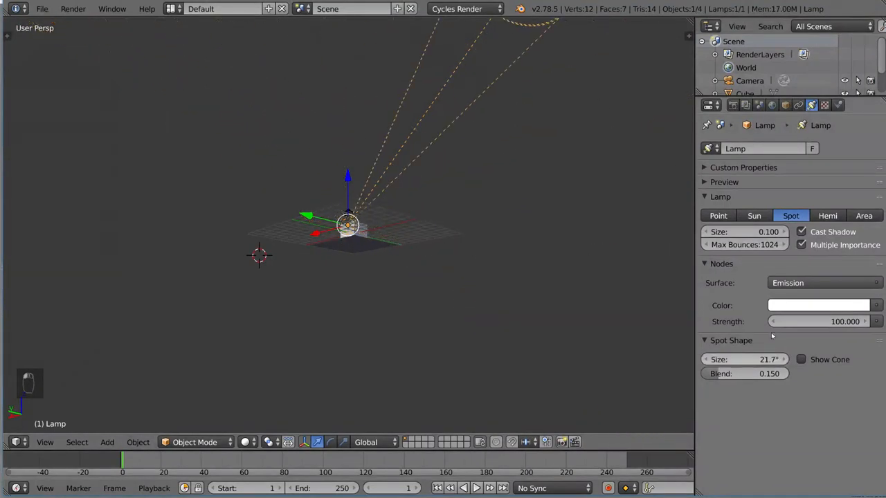
left_click(864, 215)
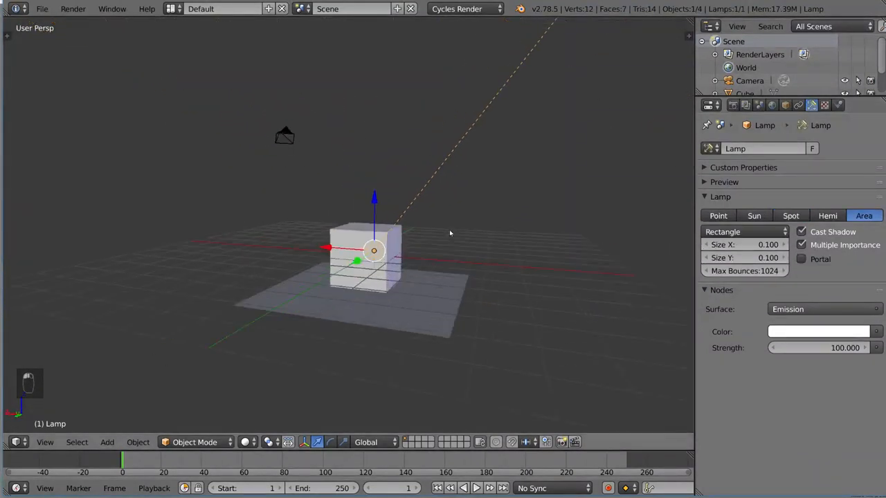